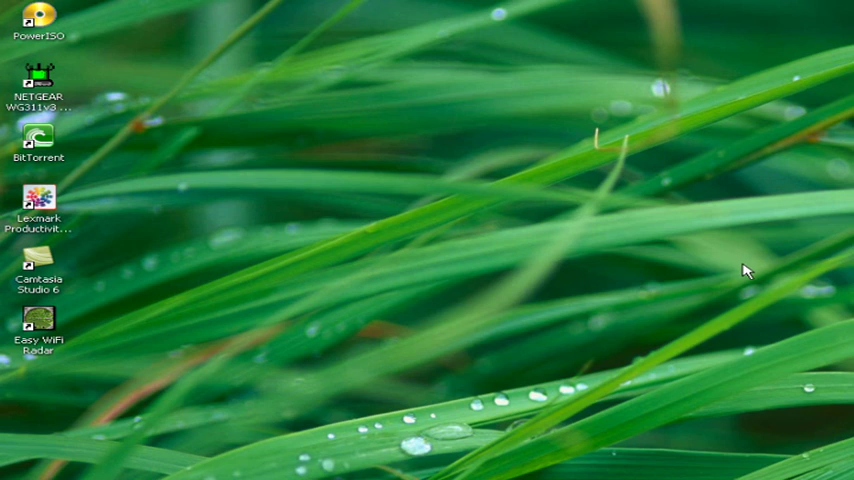
mouse_move(753, 185)
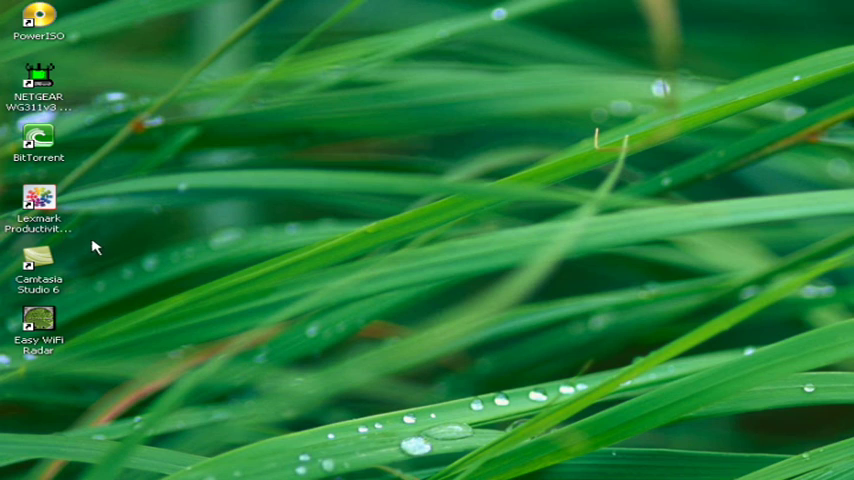
mouse_move(113, 247)
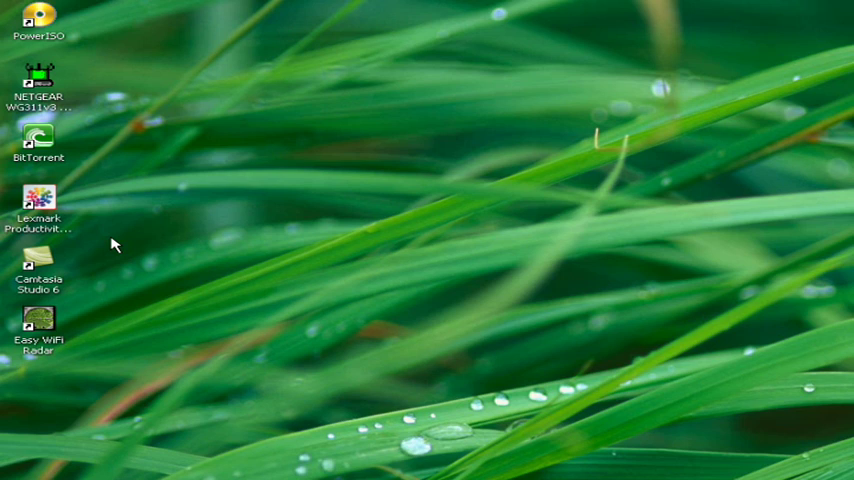
mouse_move(278, 177)
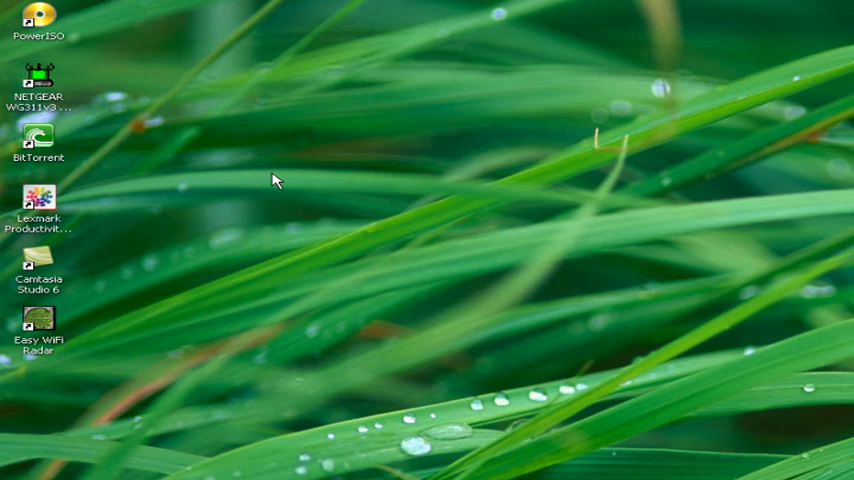
mouse_move(276, 178)
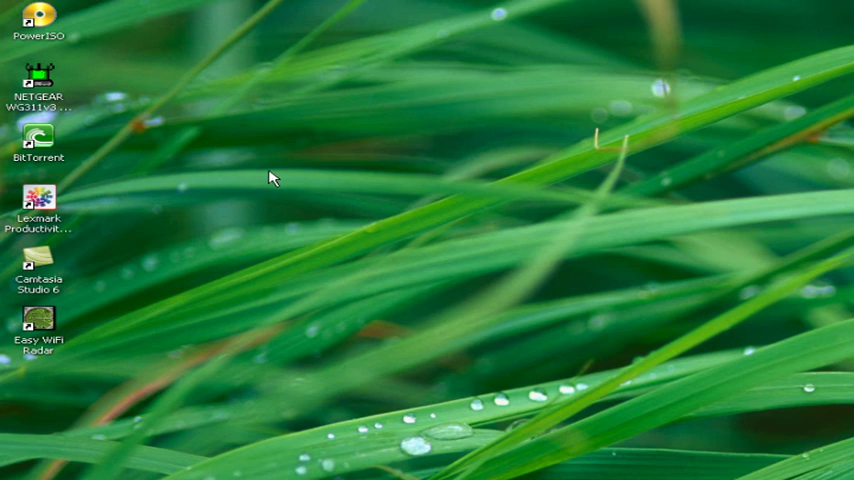
mouse_move(85, 259)
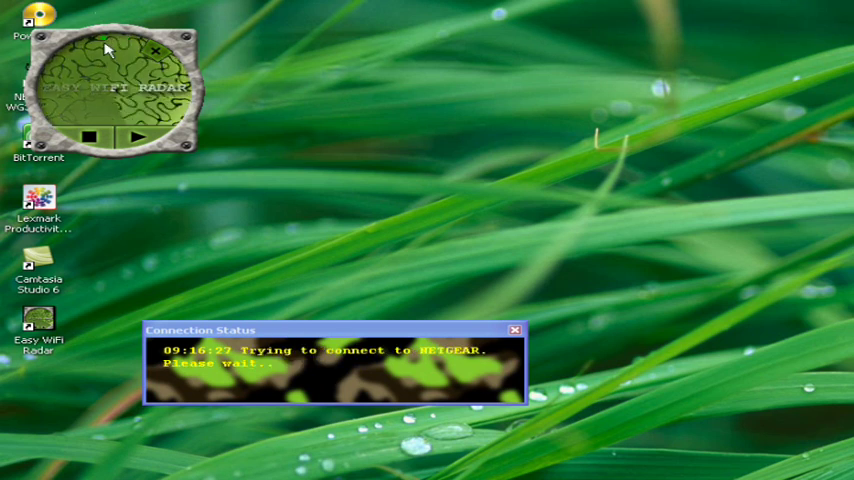
mouse_move(143, 168)
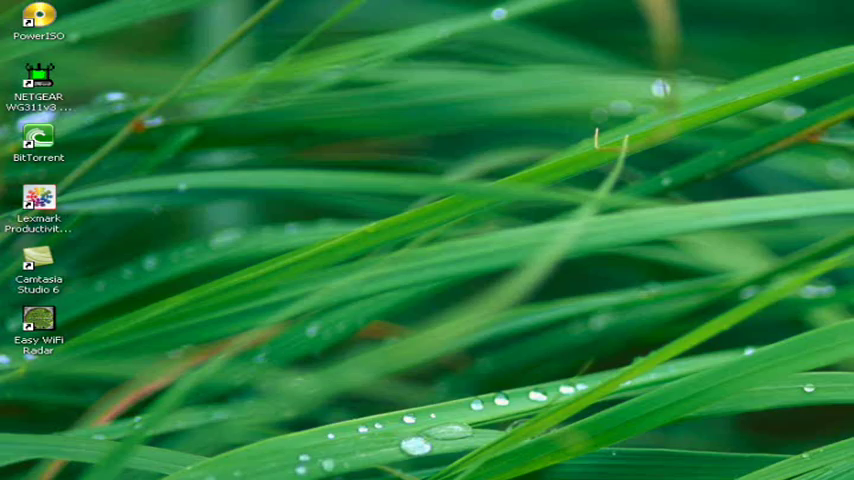
mouse_move(550, 294)
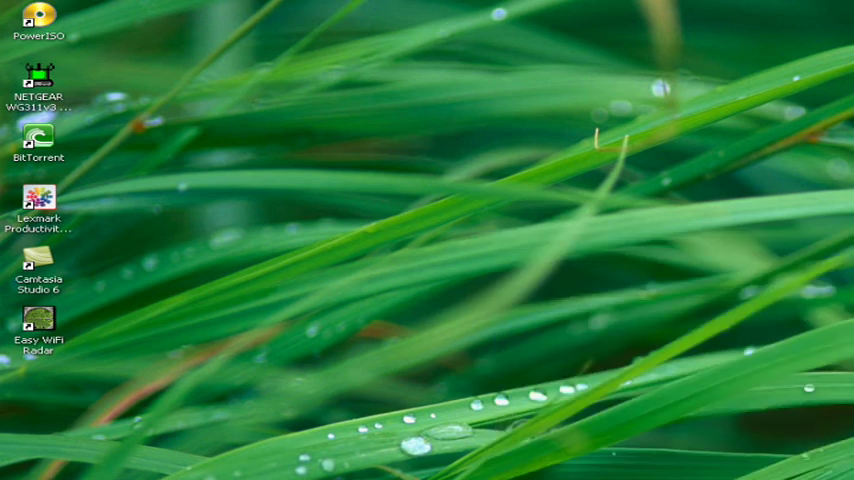
mouse_move(603, 153)
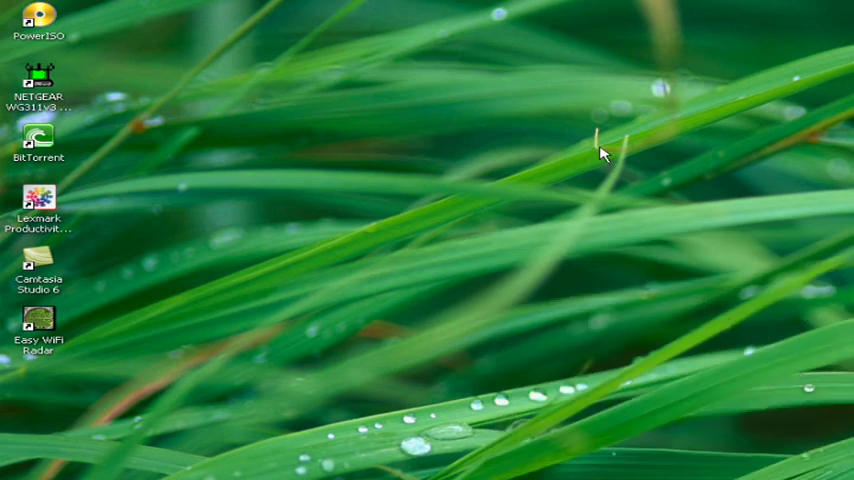